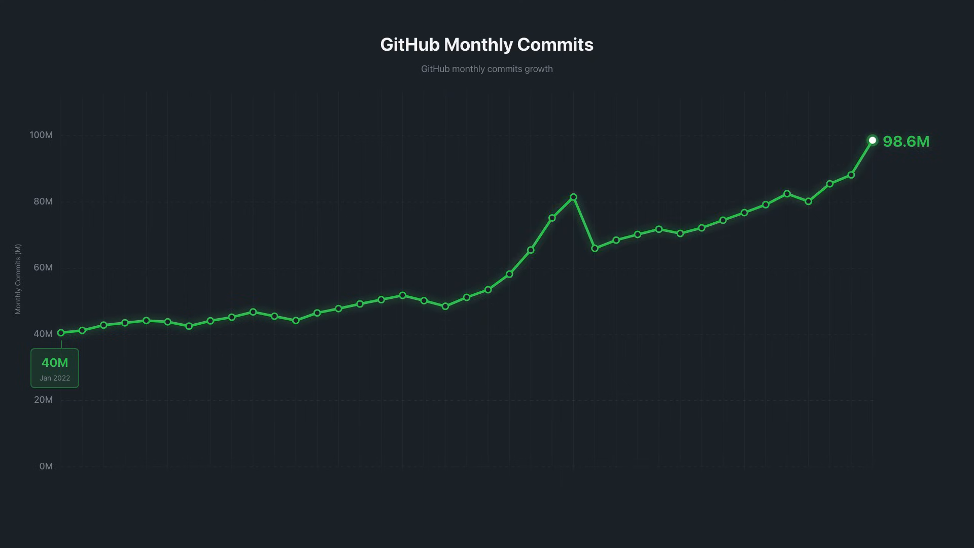
mouse_move(871, 141)
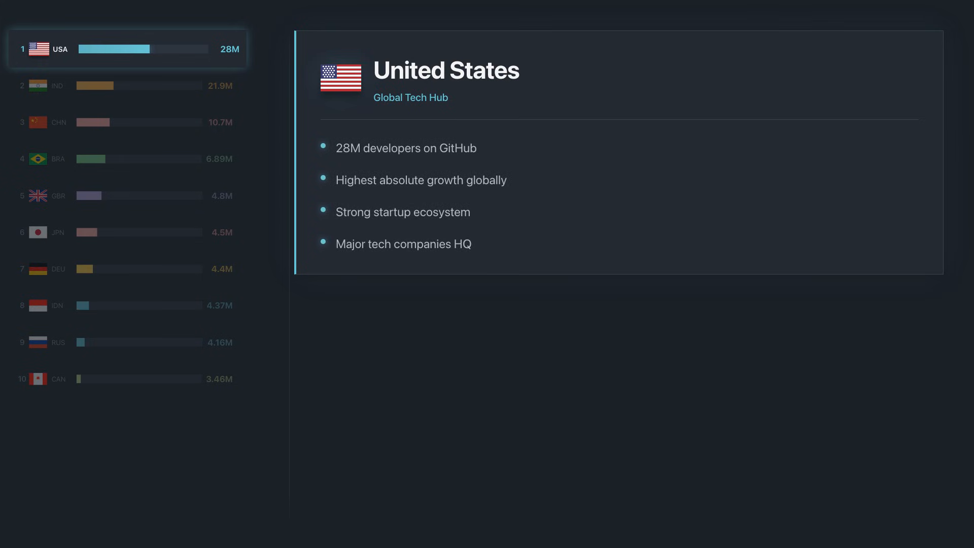
click(124, 85)
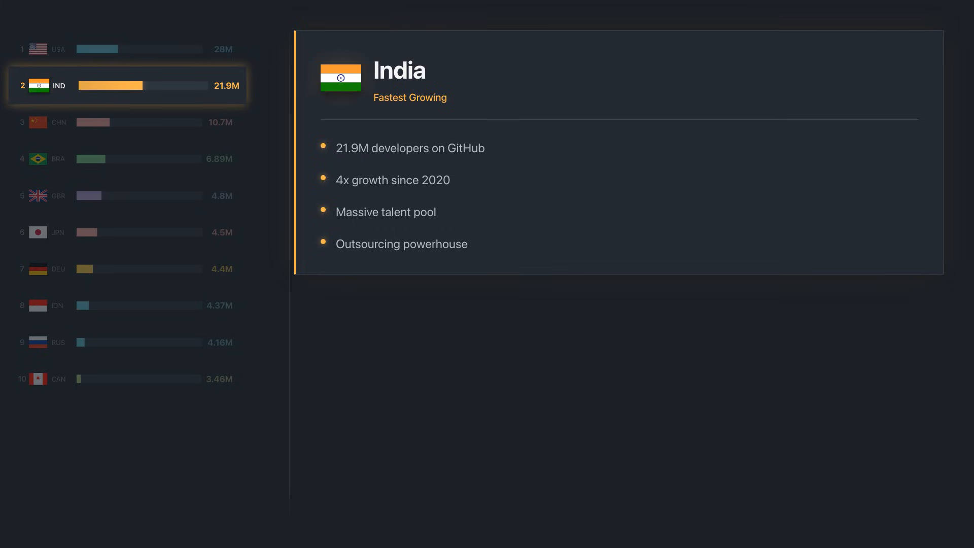
click(124, 122)
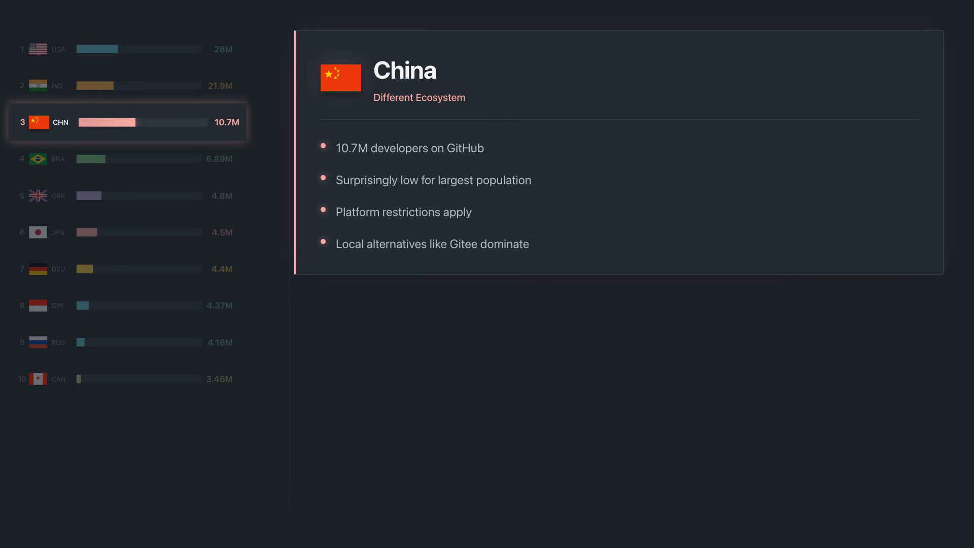
click(127, 158)
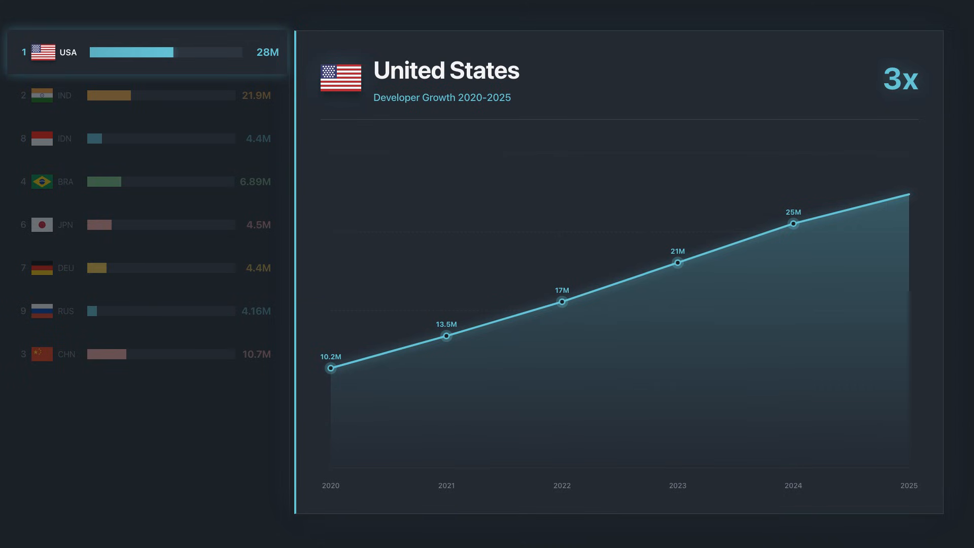
click(147, 95)
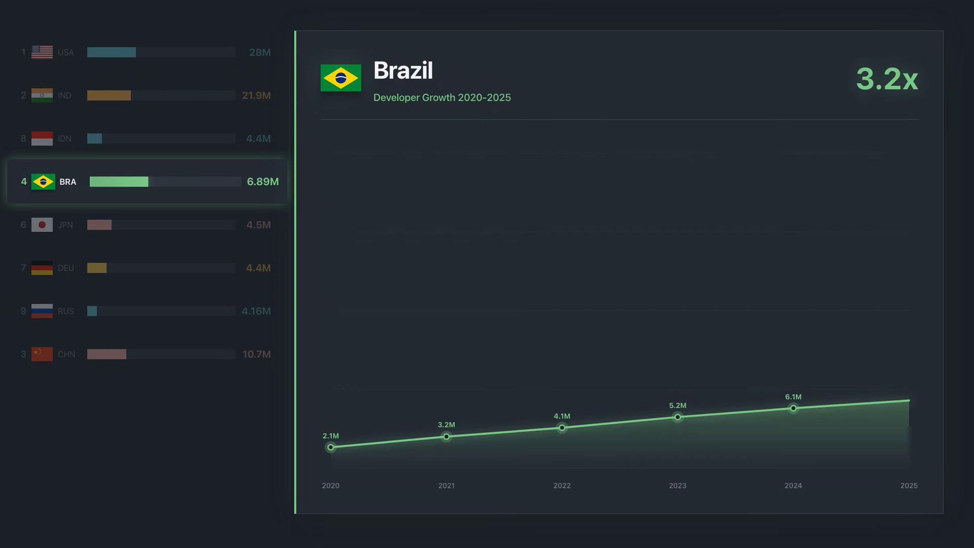
click(144, 225)
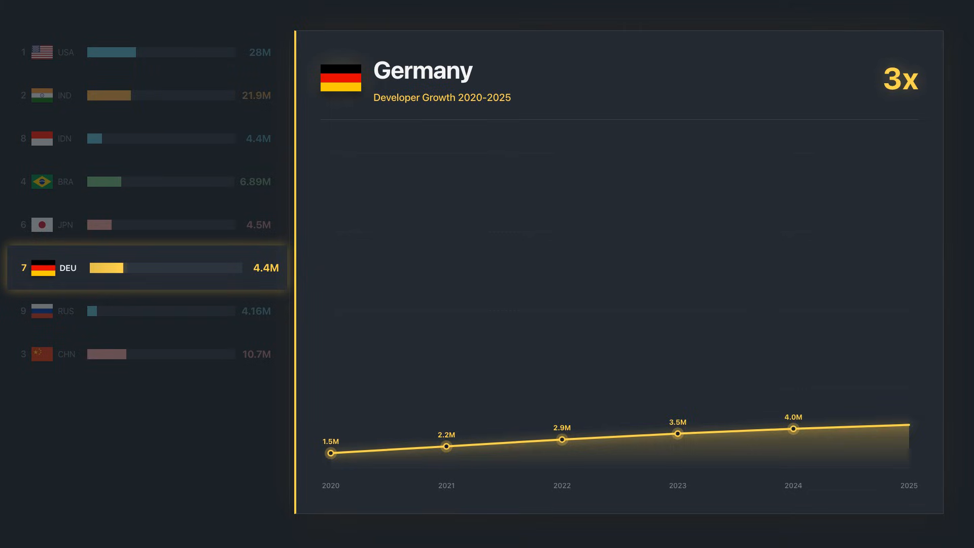
click(143, 311)
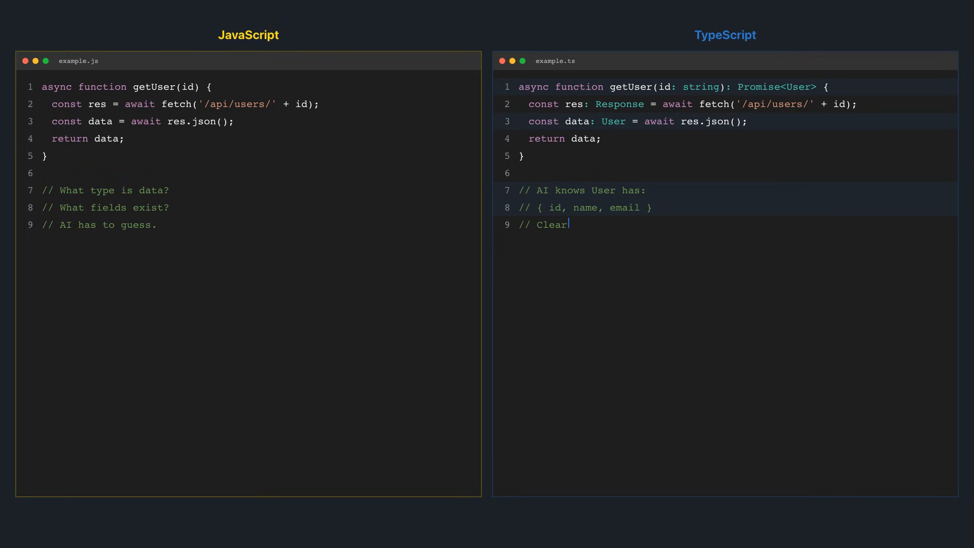
text(context!)
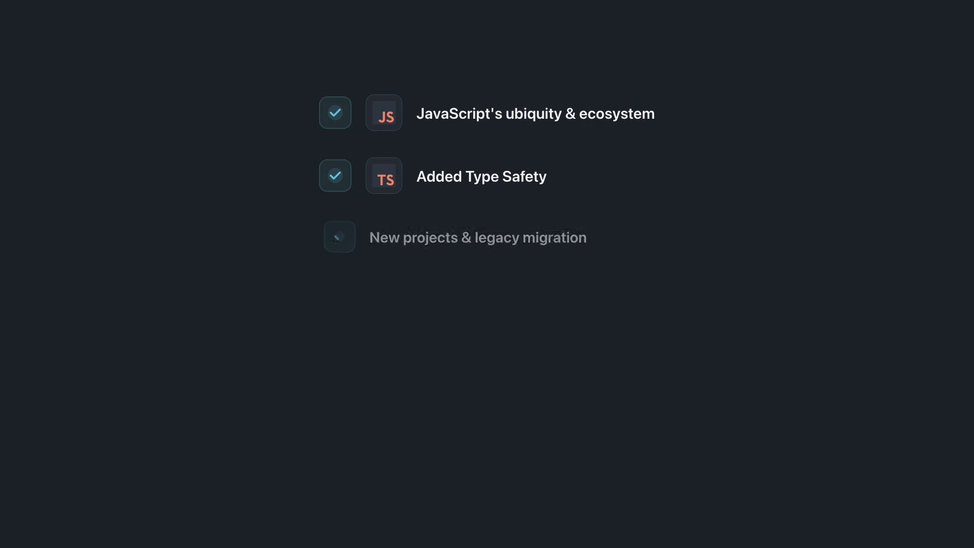
click(334, 237)
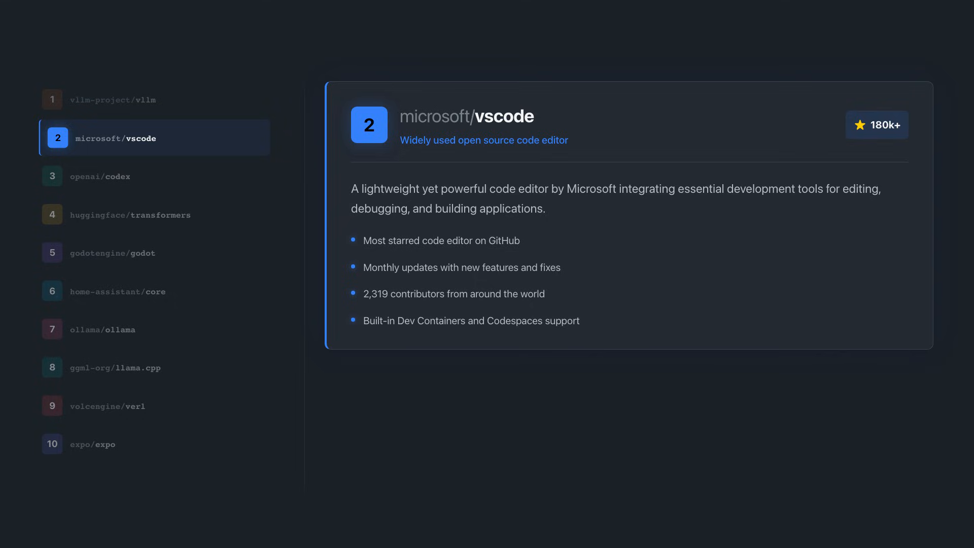
click(154, 176)
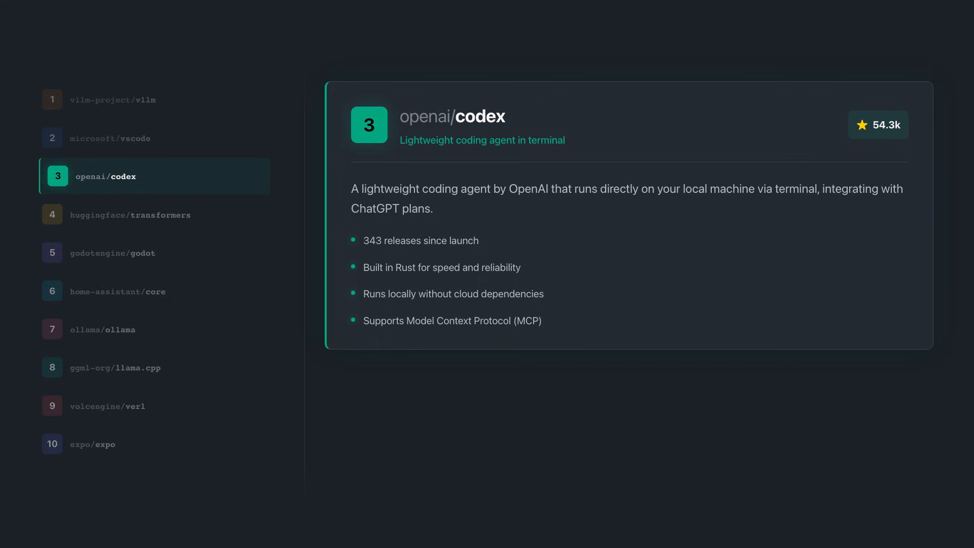
click(131, 214)
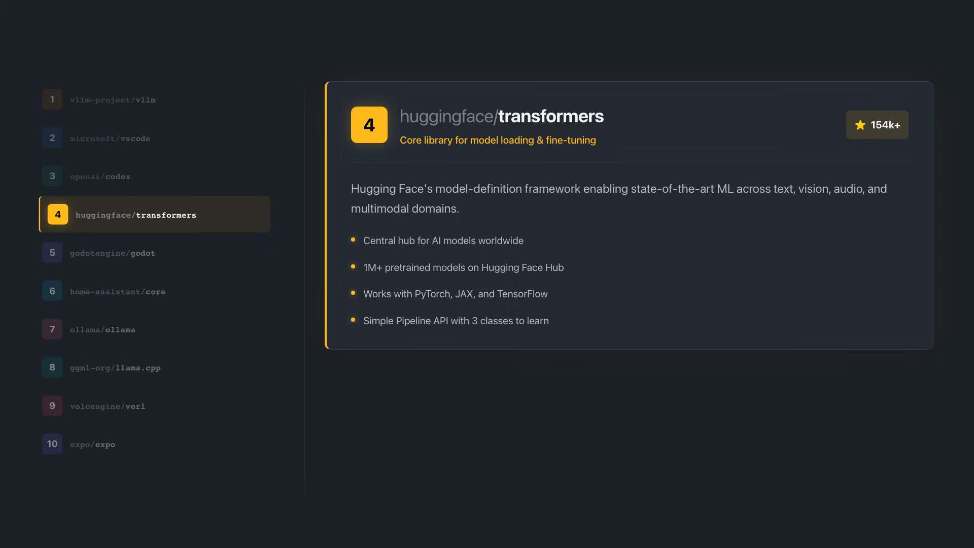
click(155, 252)
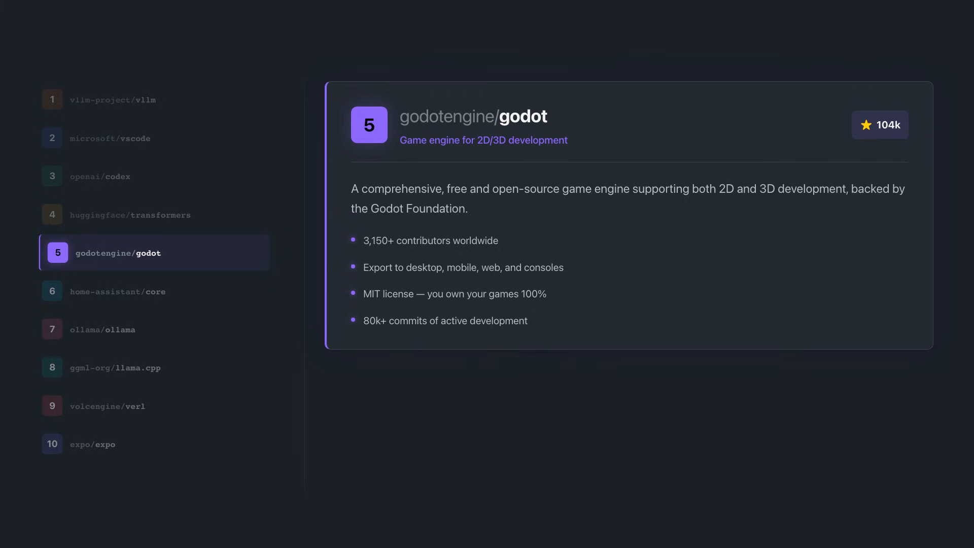
click(116, 291)
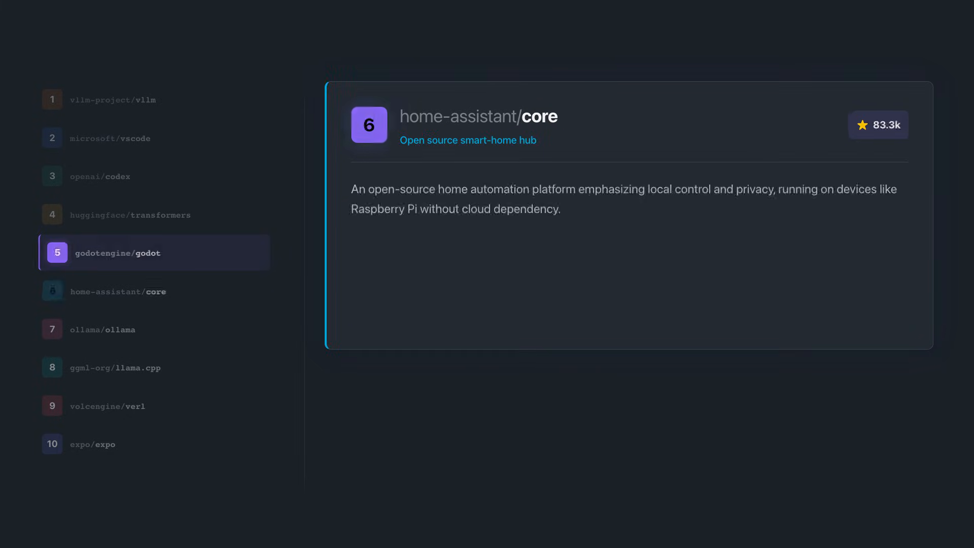
click(155, 291)
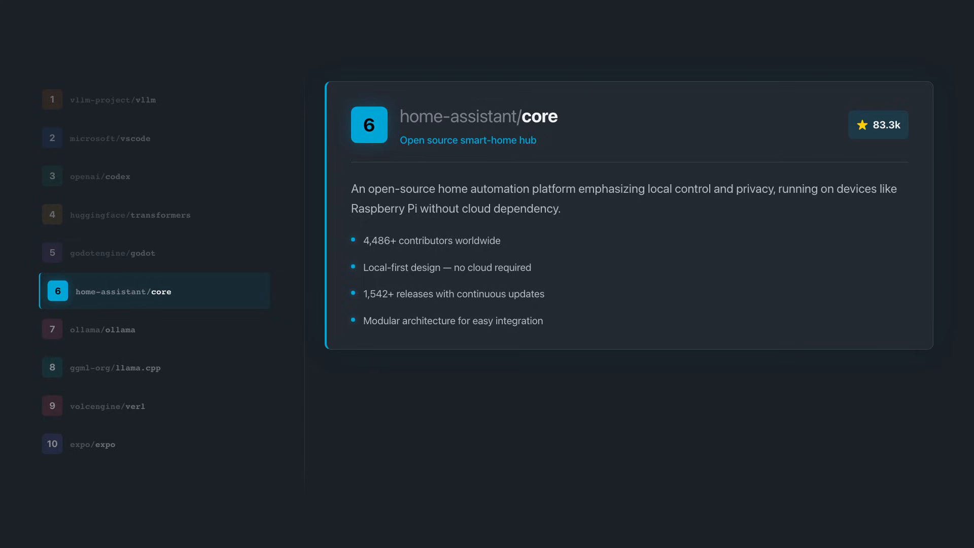
click(153, 329)
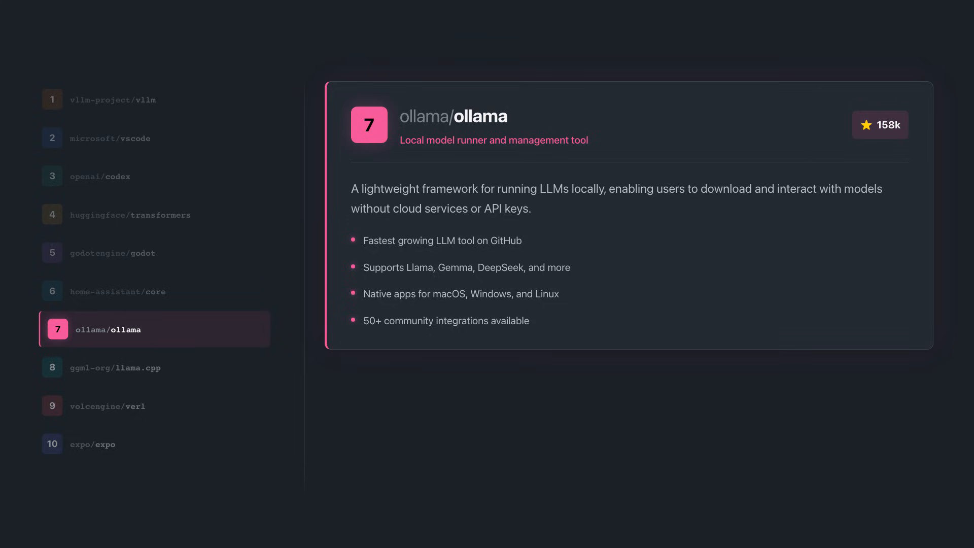
click(154, 366)
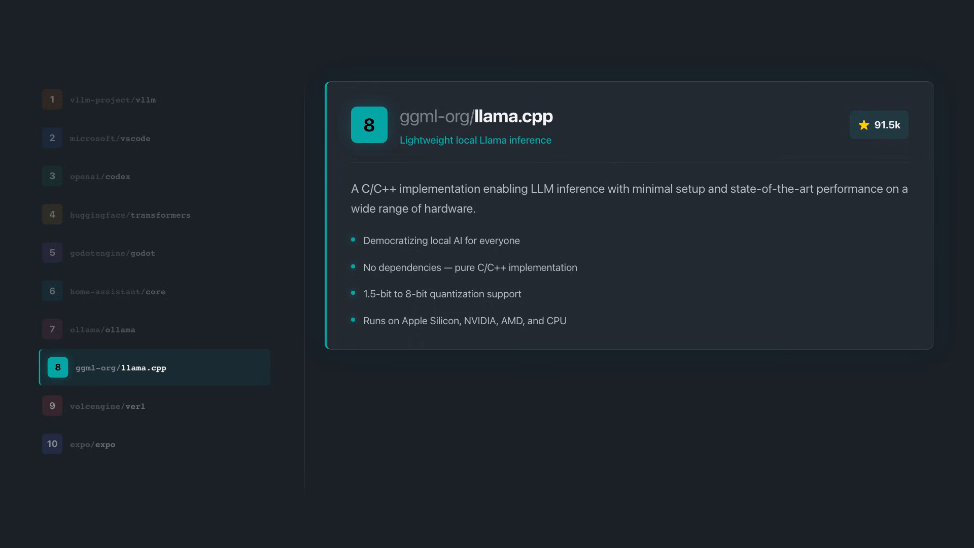
click(124, 405)
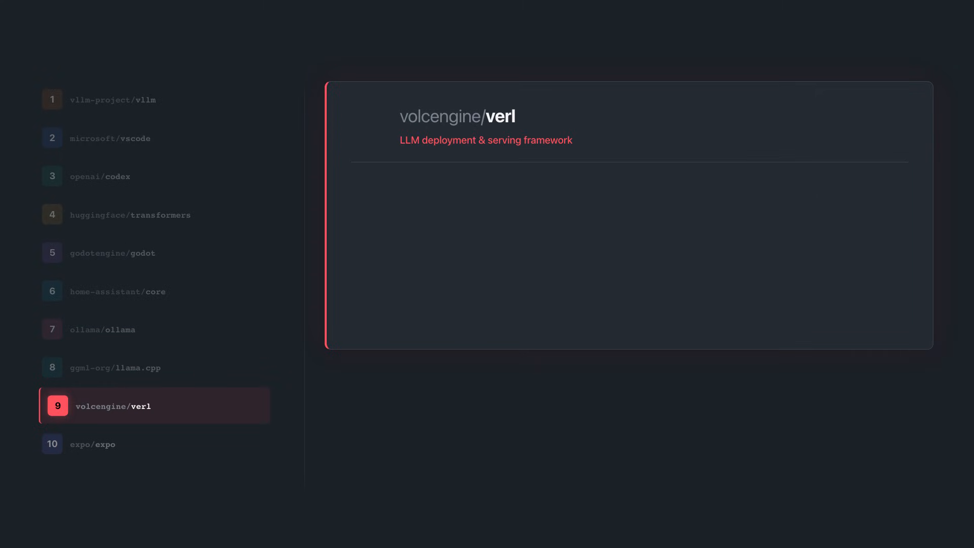